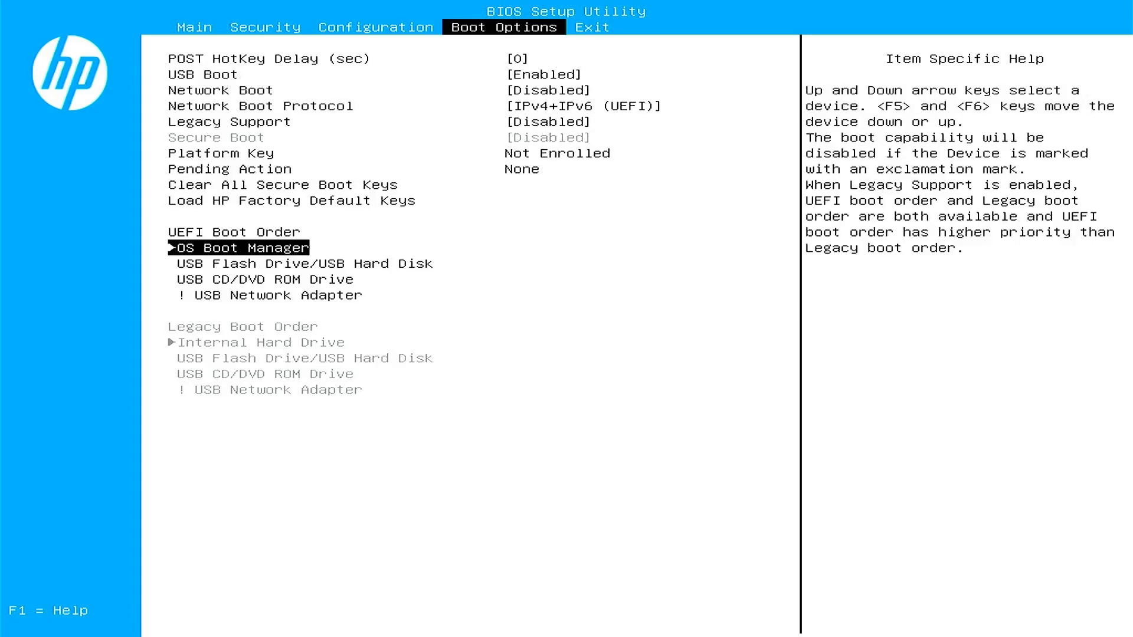
Step: Queue loading the HP Factory Default Keys for the next boot
key(Down)
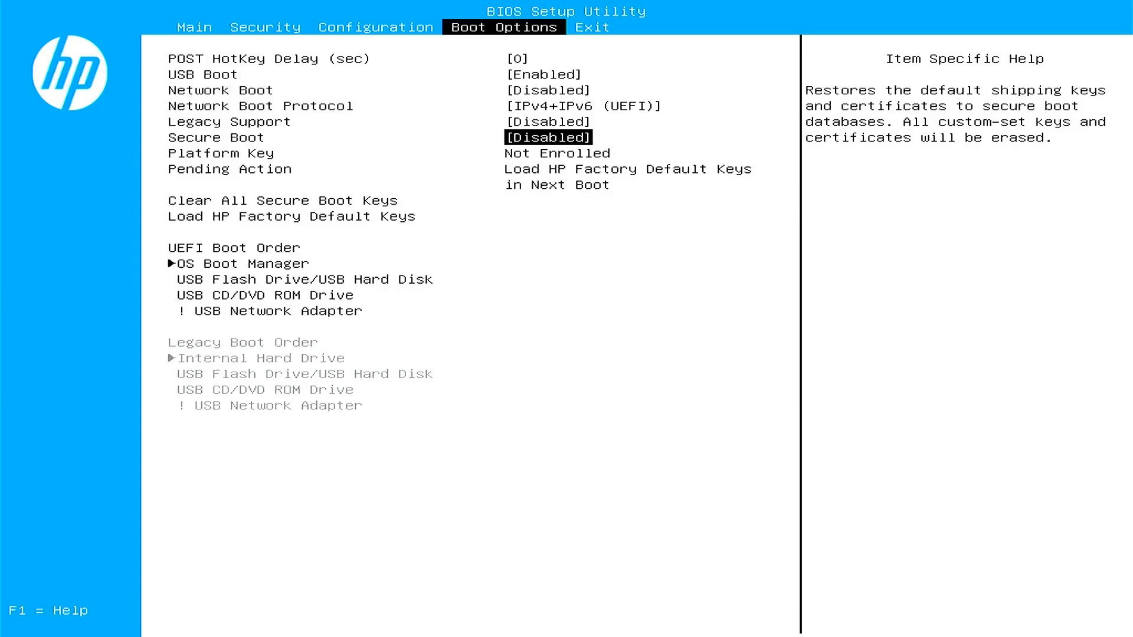
Step: Set Secure Boot to Enabled, then save changes and exit setup
click(547, 137)
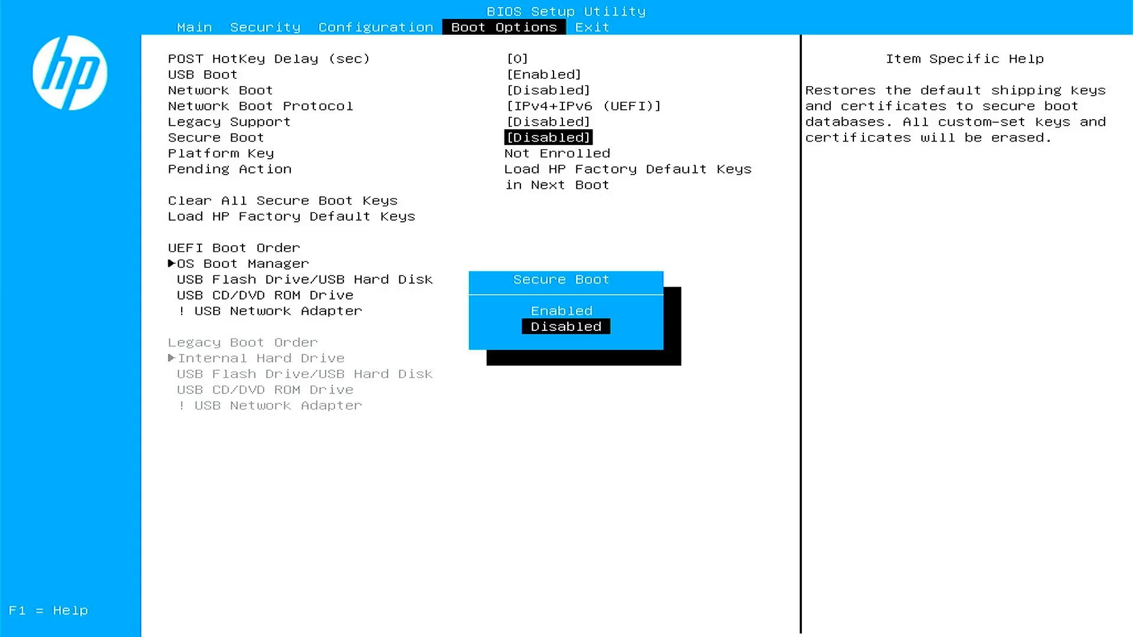
click(562, 310)
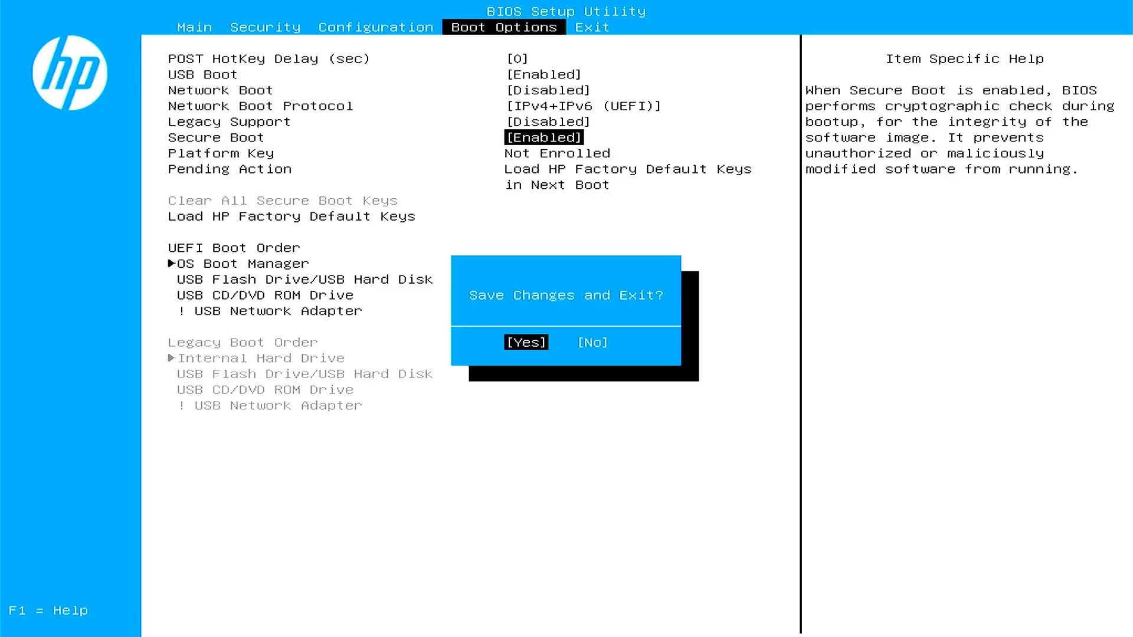
key(Enter)
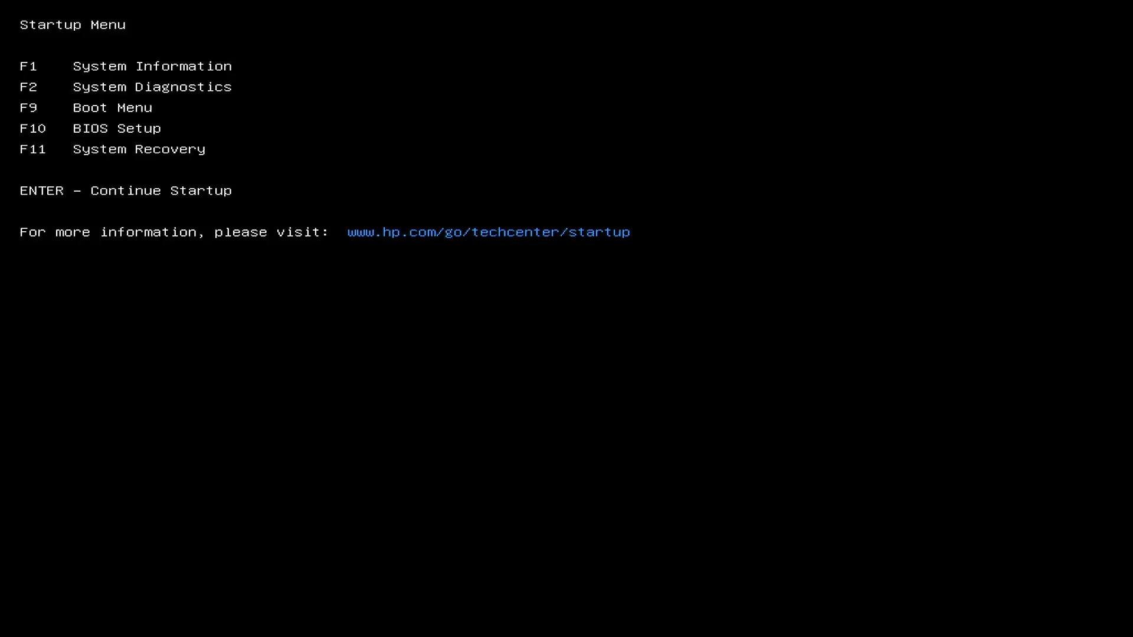
Step: Re-enter BIOS Setup with F10 and view the Boot Options page
key(F10)
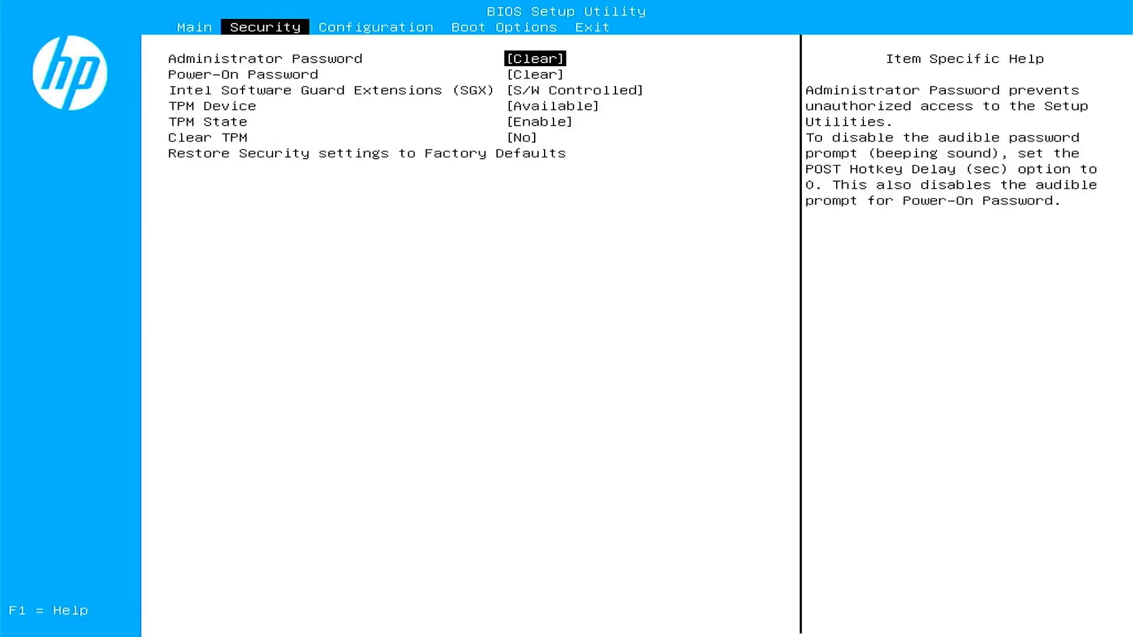
click(503, 27)
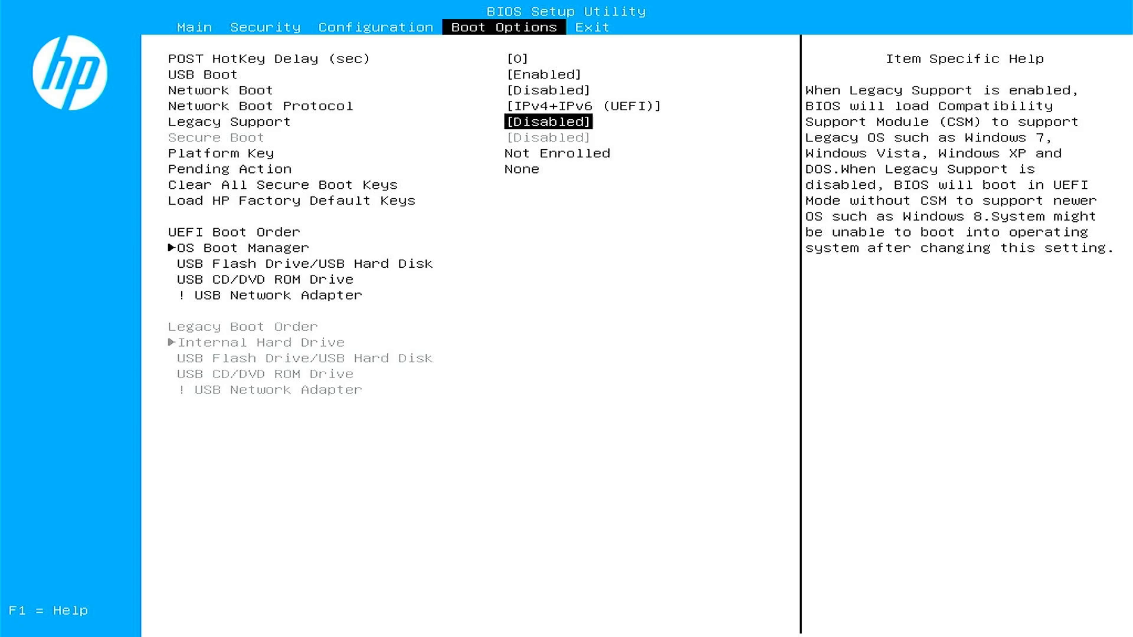
Step: On the Security tab, request Restore Security settings to Factory Defaults
click(266, 27)
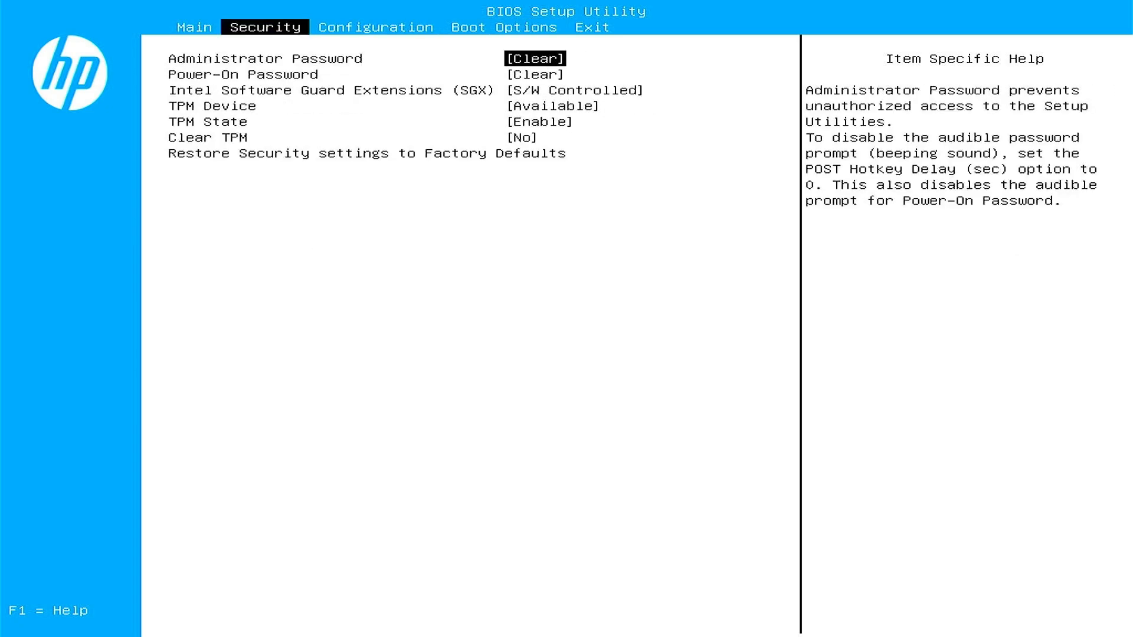
key(Down)
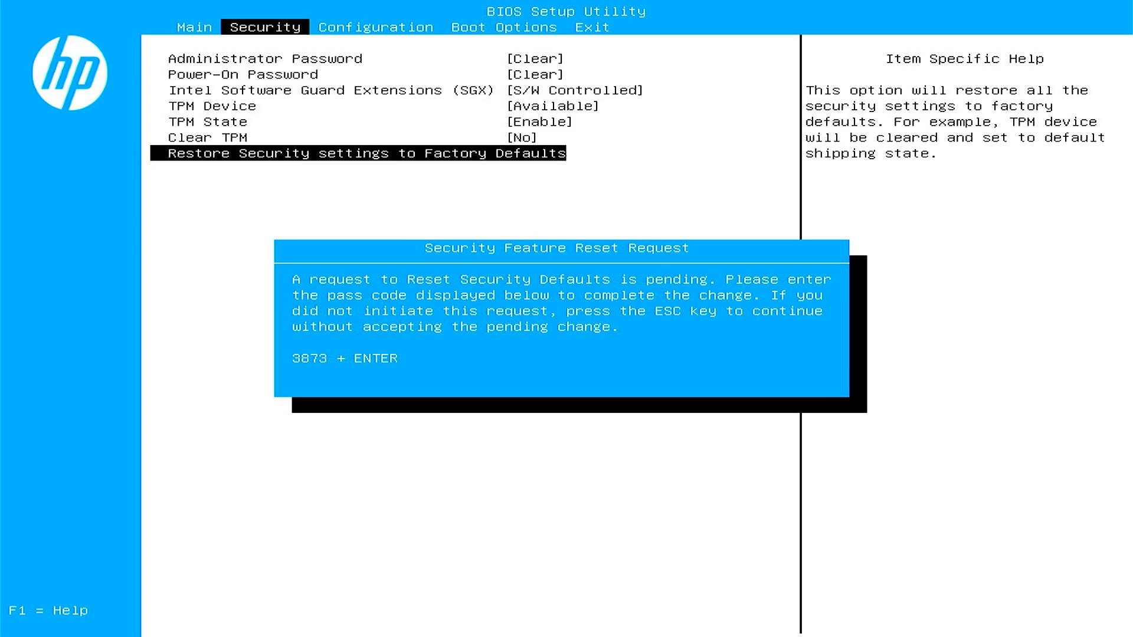
Step: Confirm the security defaults reset and set Secure Boot to Enabled on Boot Options
key(Escape)
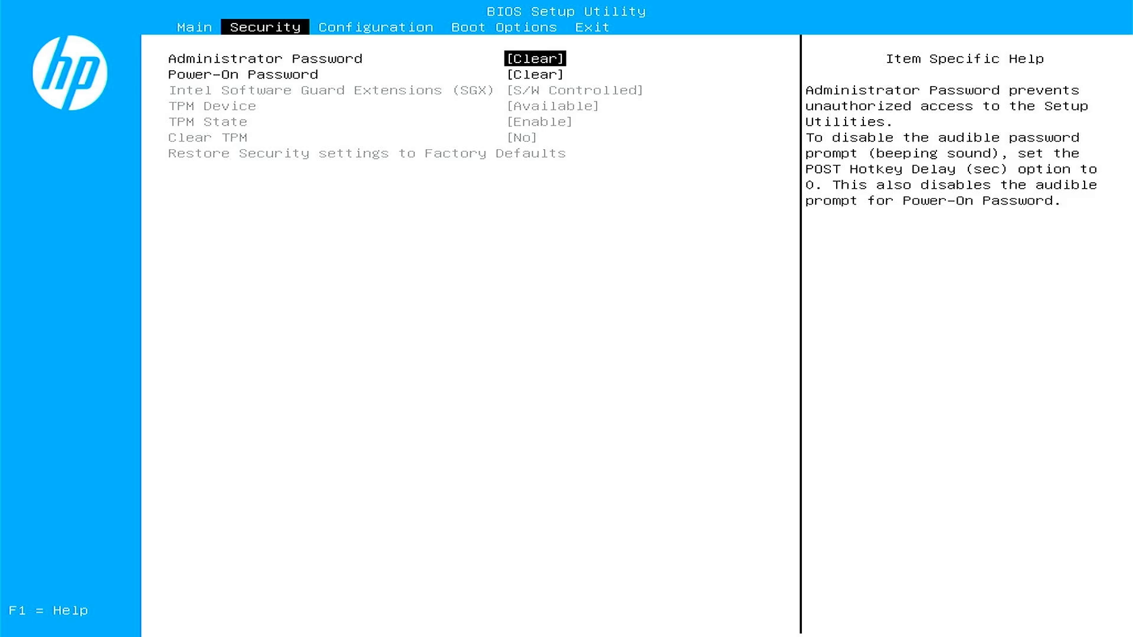
click(503, 26)
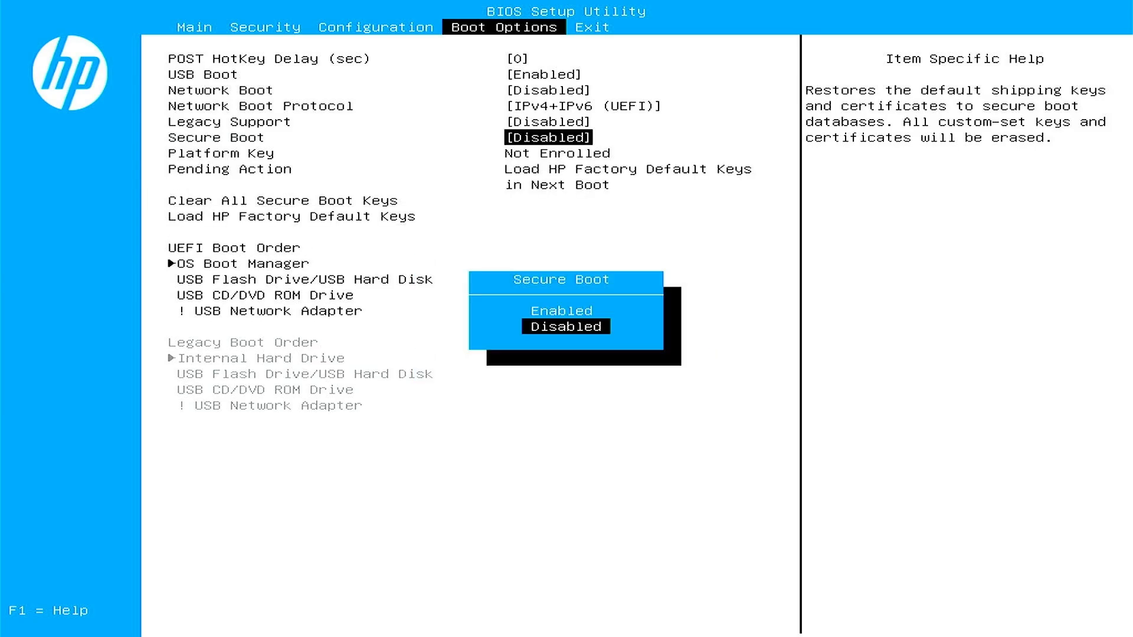
click(560, 310)
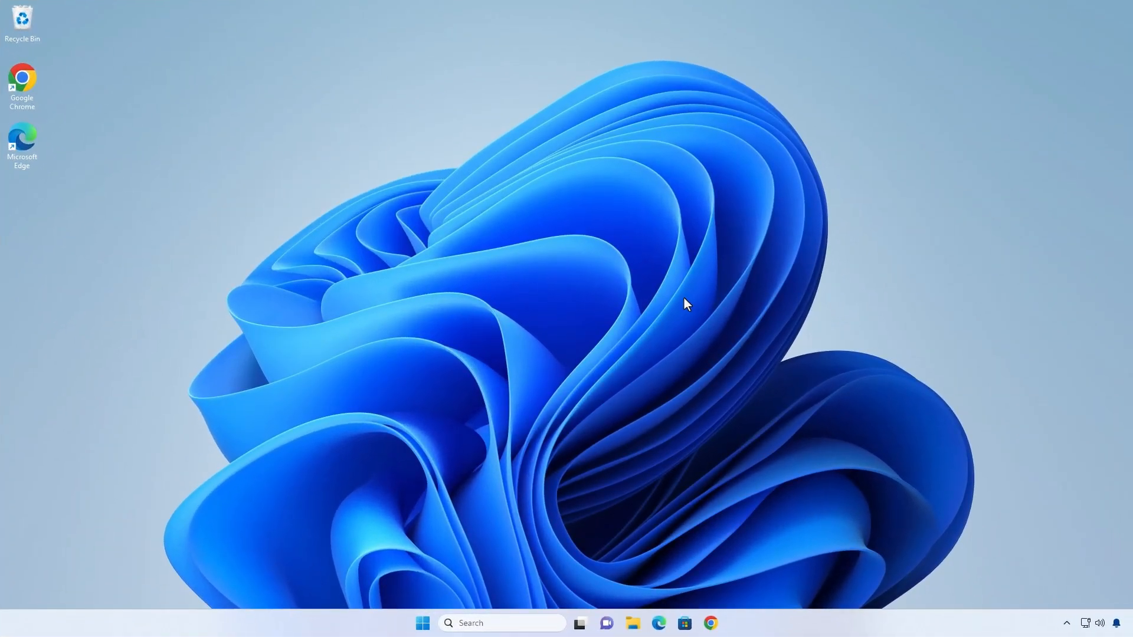
click(495, 623)
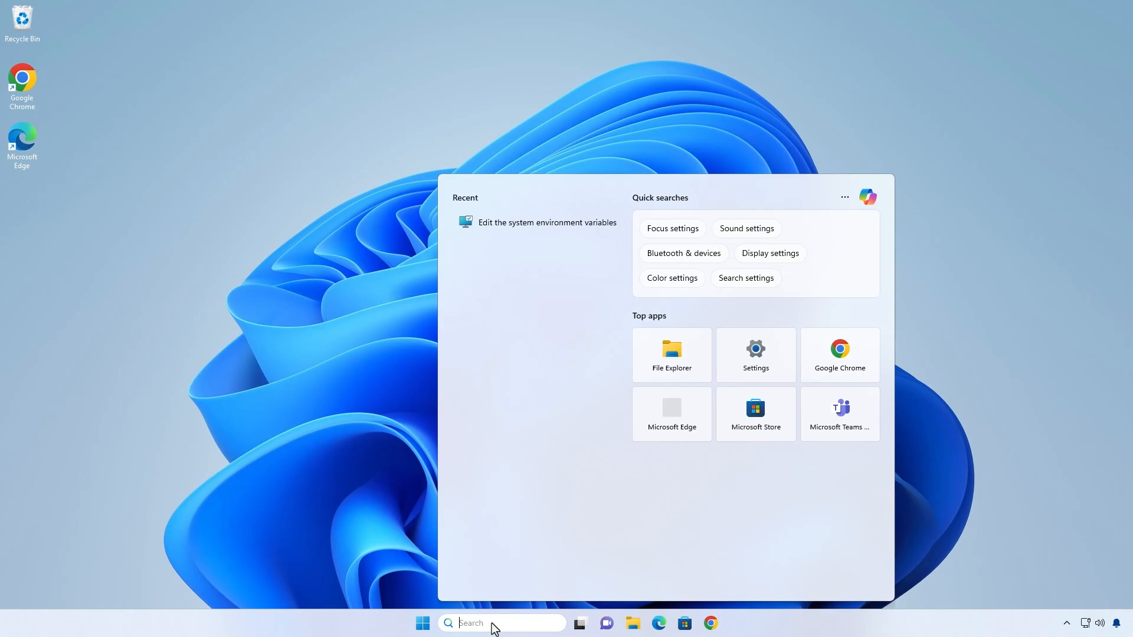
text(msinfo)
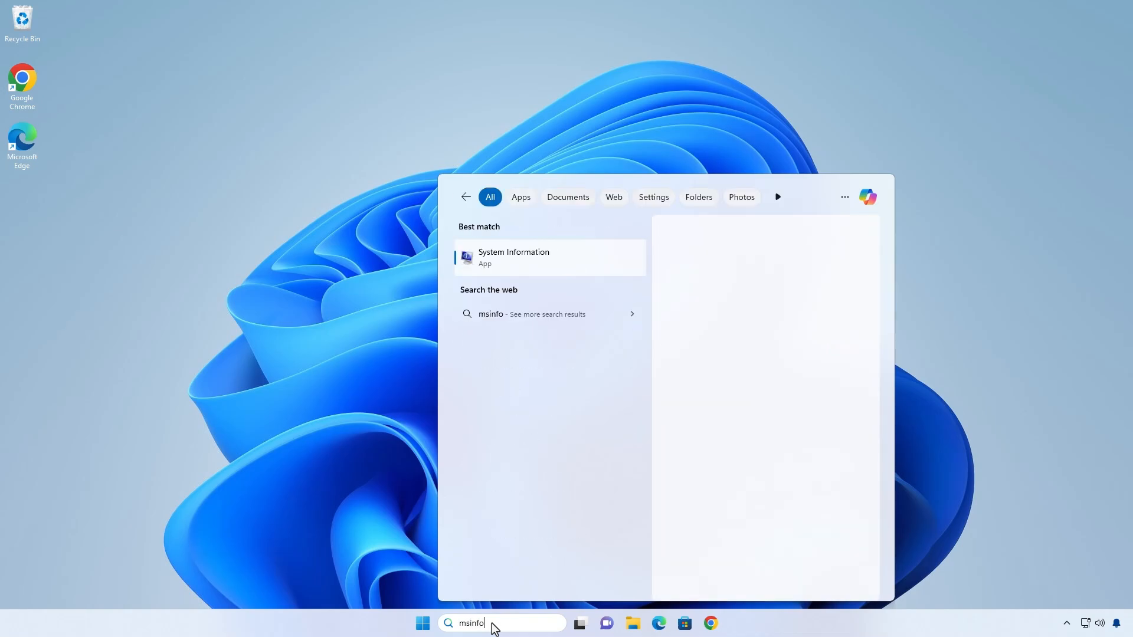
text(32)
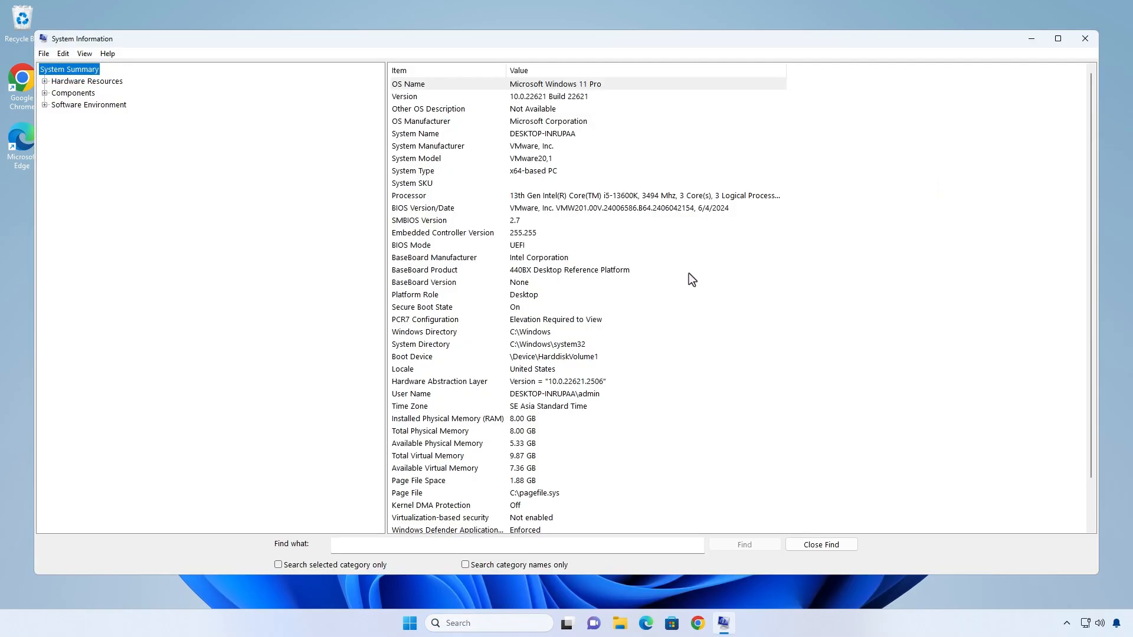
click(422, 307)
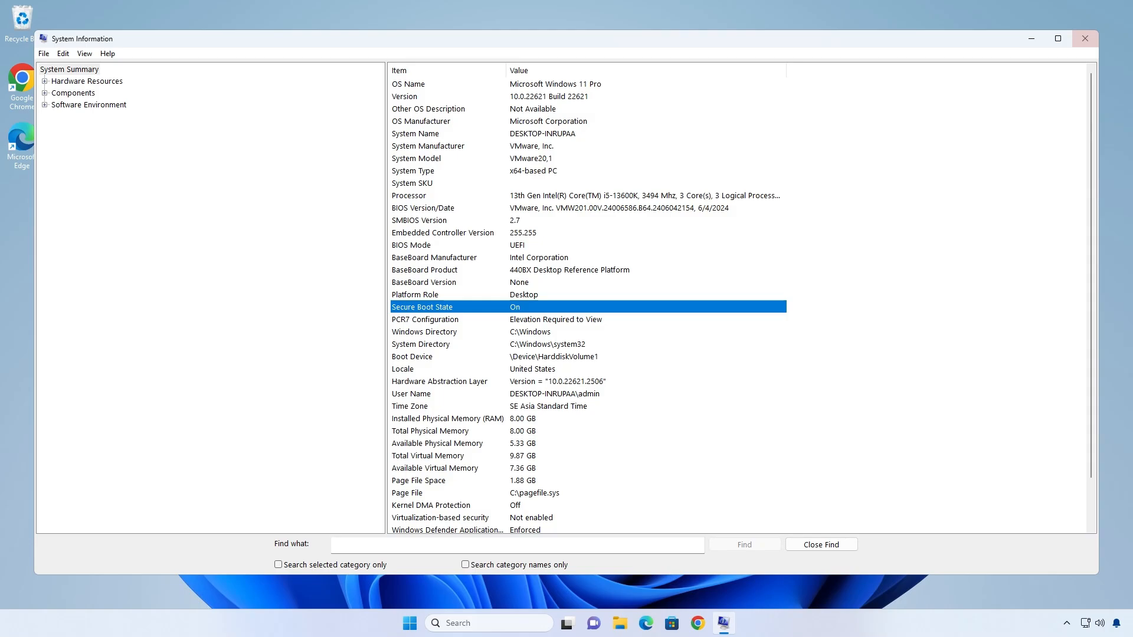
click(1084, 38)
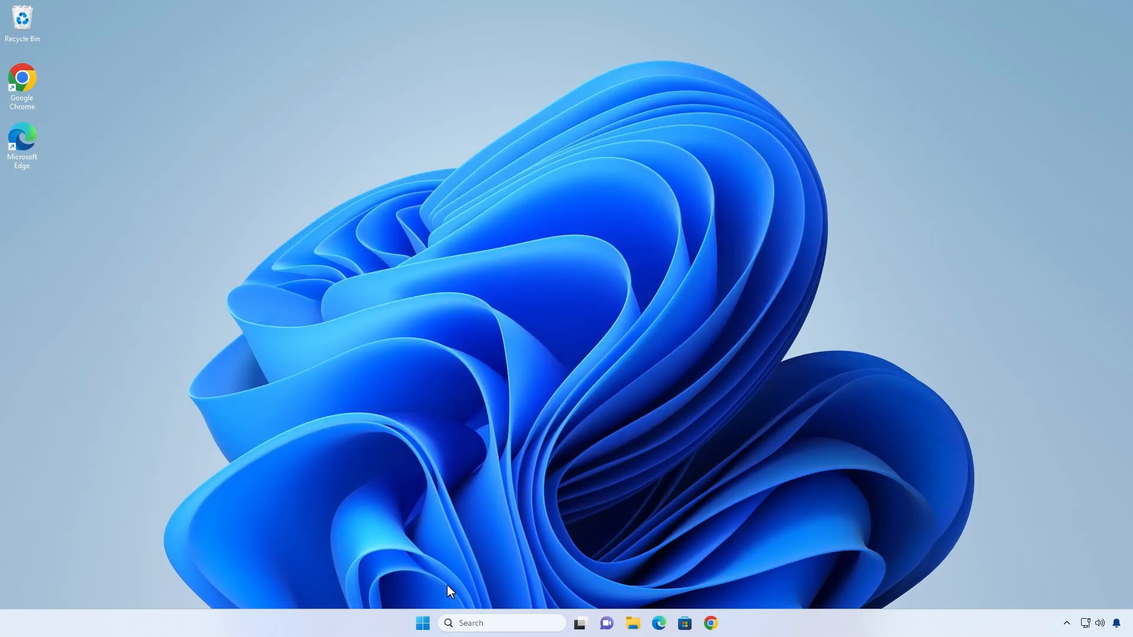
Step: Go from Start to Settings, Privacy & security, then the Windows Security page
click(423, 622)
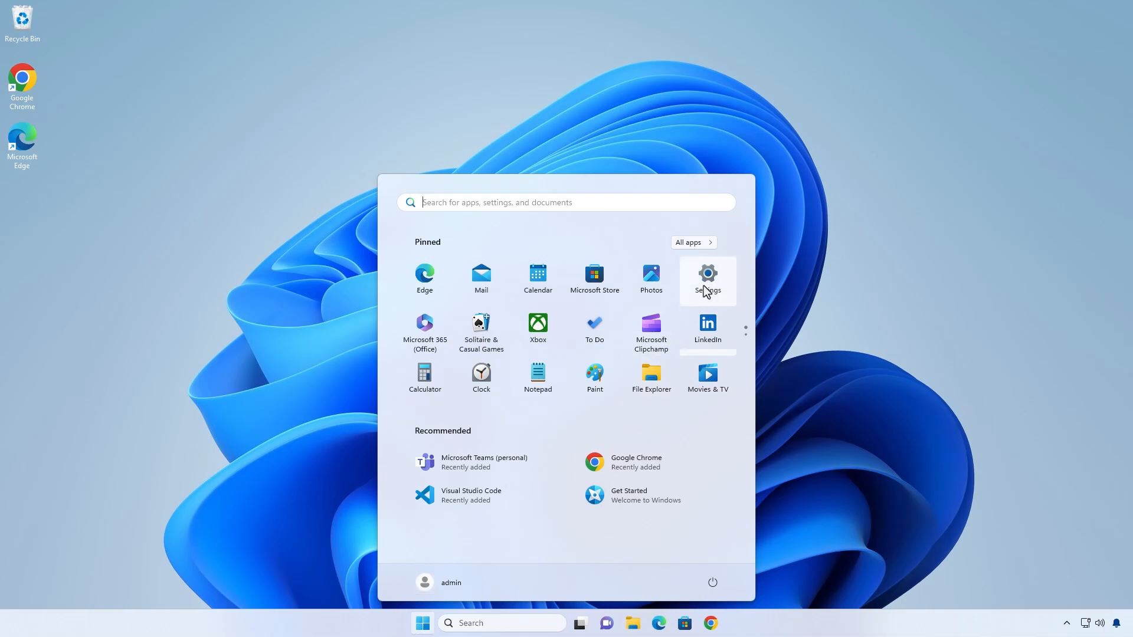
click(707, 279)
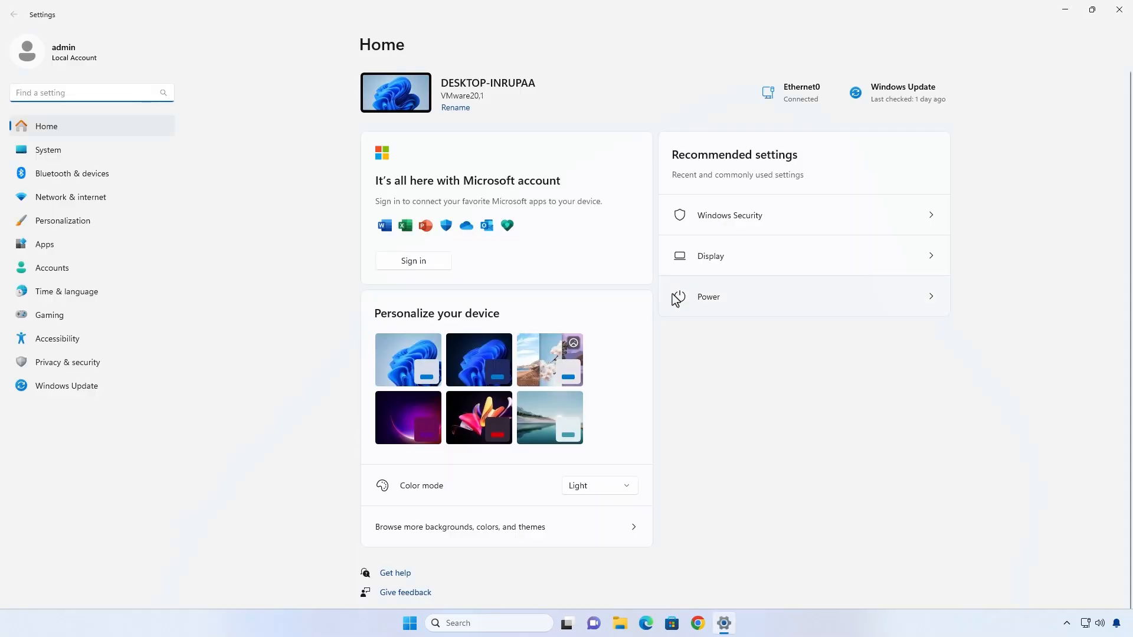
click(67, 362)
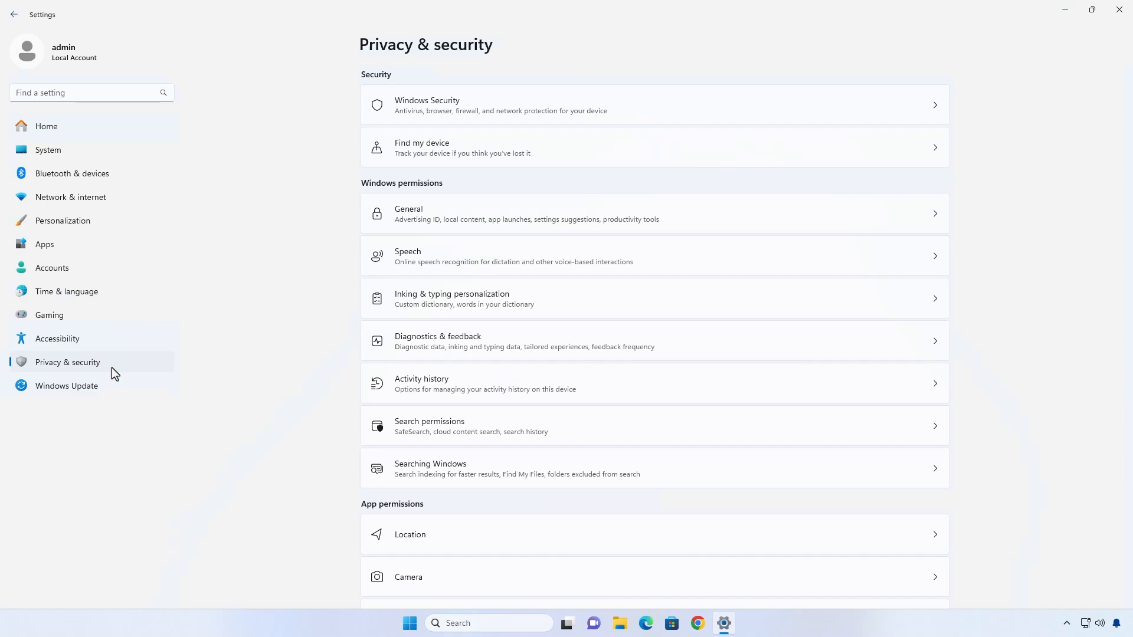
click(427, 104)
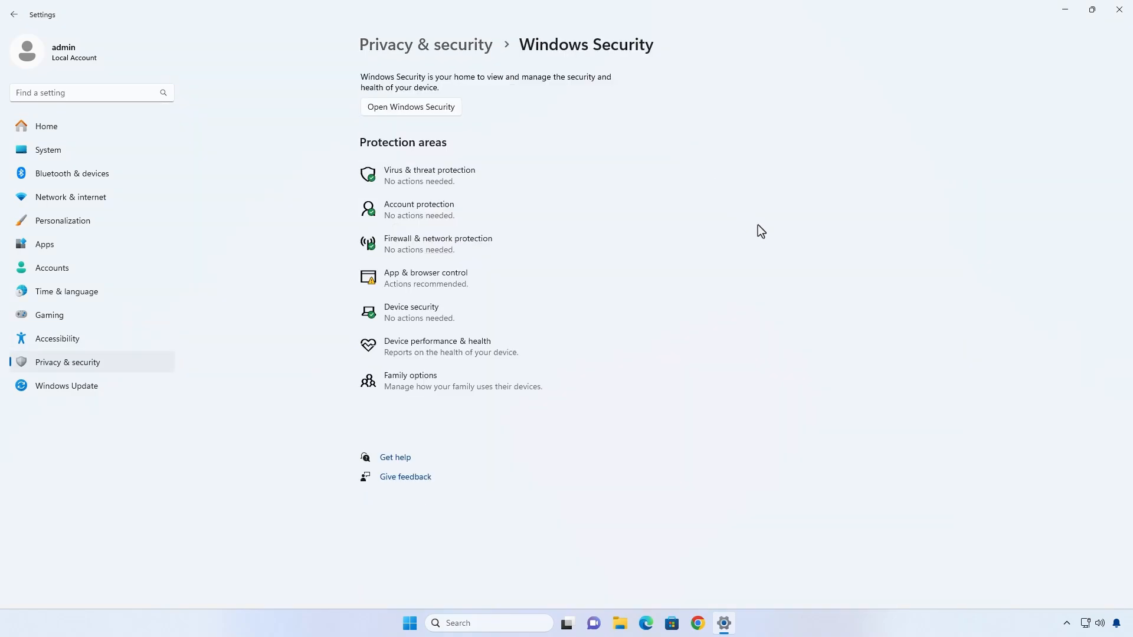